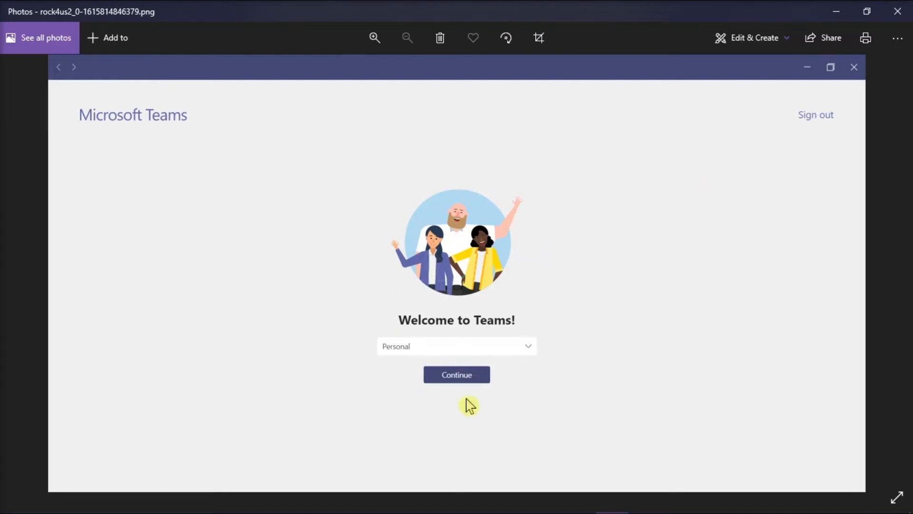
pyautogui.moveTo(692, 335)
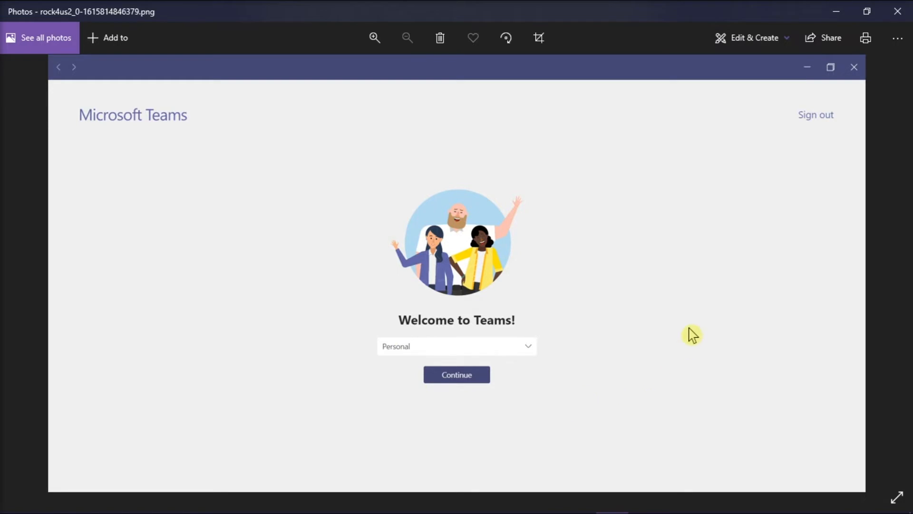
pyautogui.moveTo(693, 322)
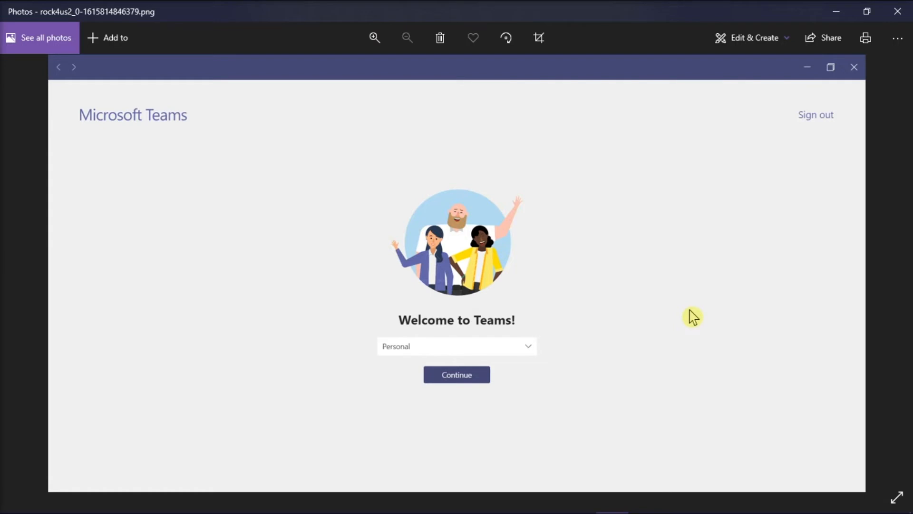
pyautogui.moveTo(789, 138)
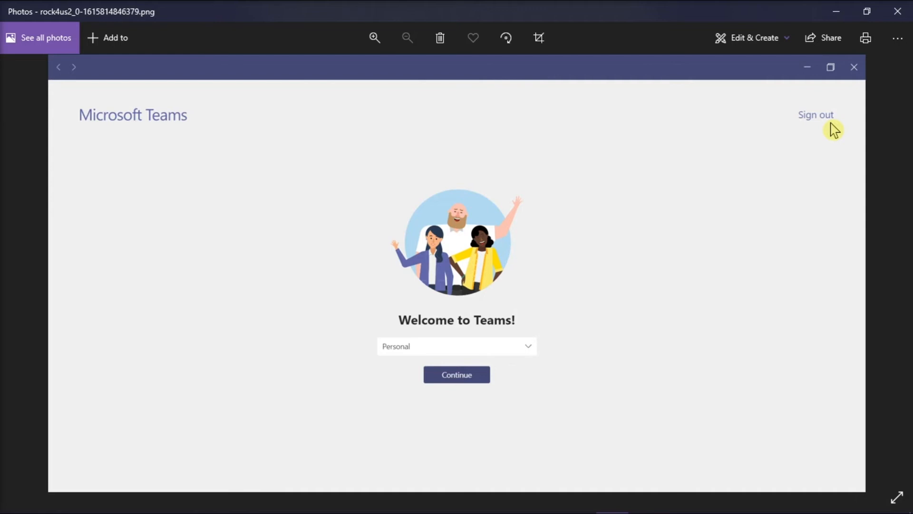
pyautogui.moveTo(828, 133)
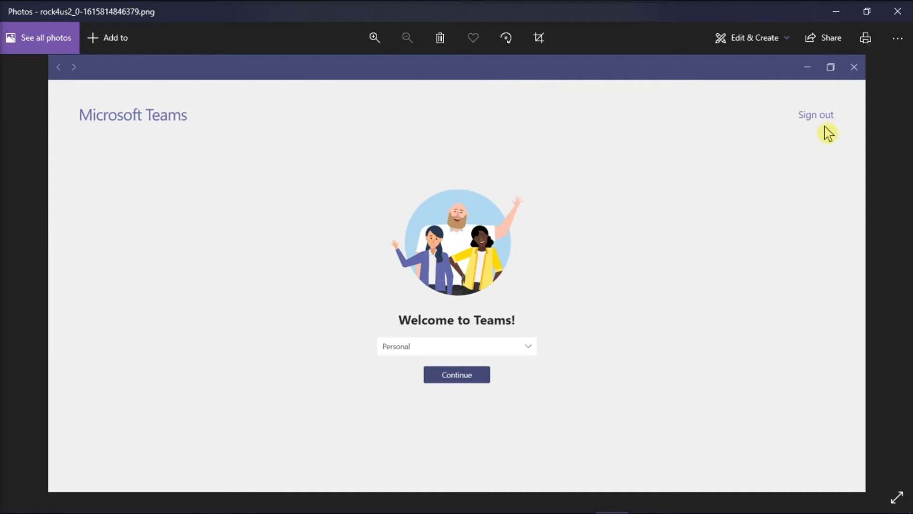
pyautogui.moveTo(679, 274)
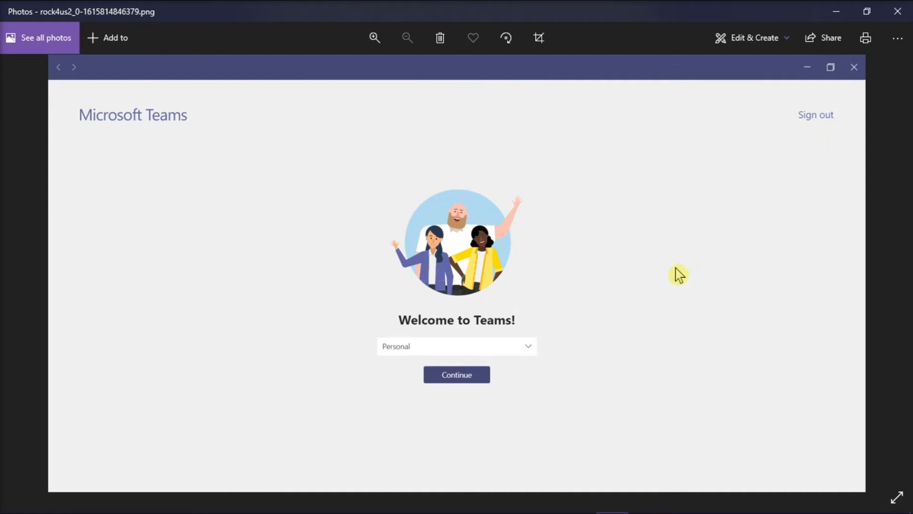